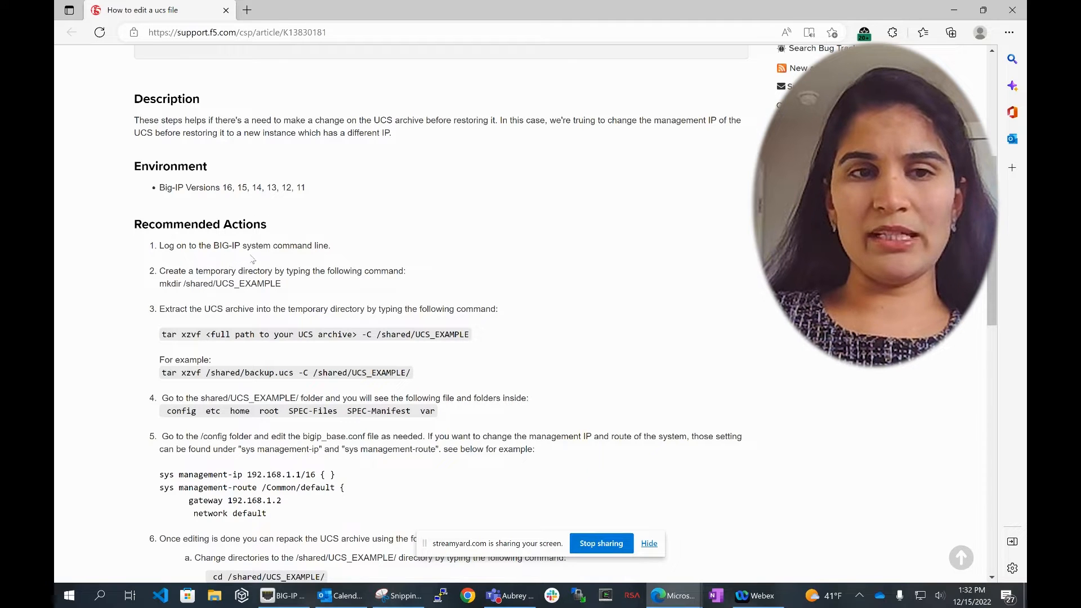
{"action": "scroll", "scroll_direction": "down", "scroll_amount": 3}
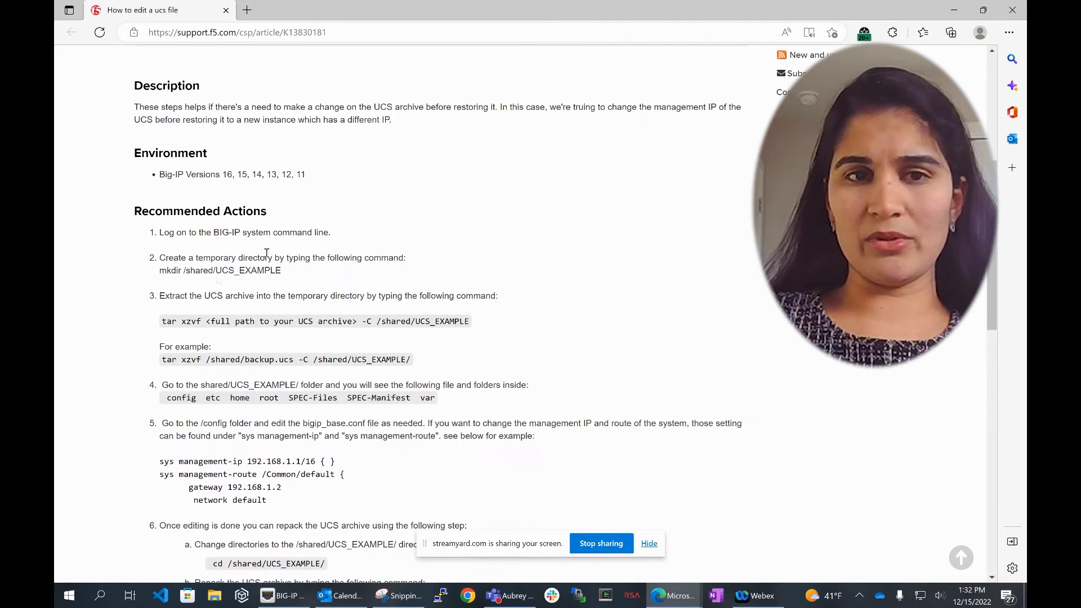
{"action": "double_click", "coordinate": [248, 270]}
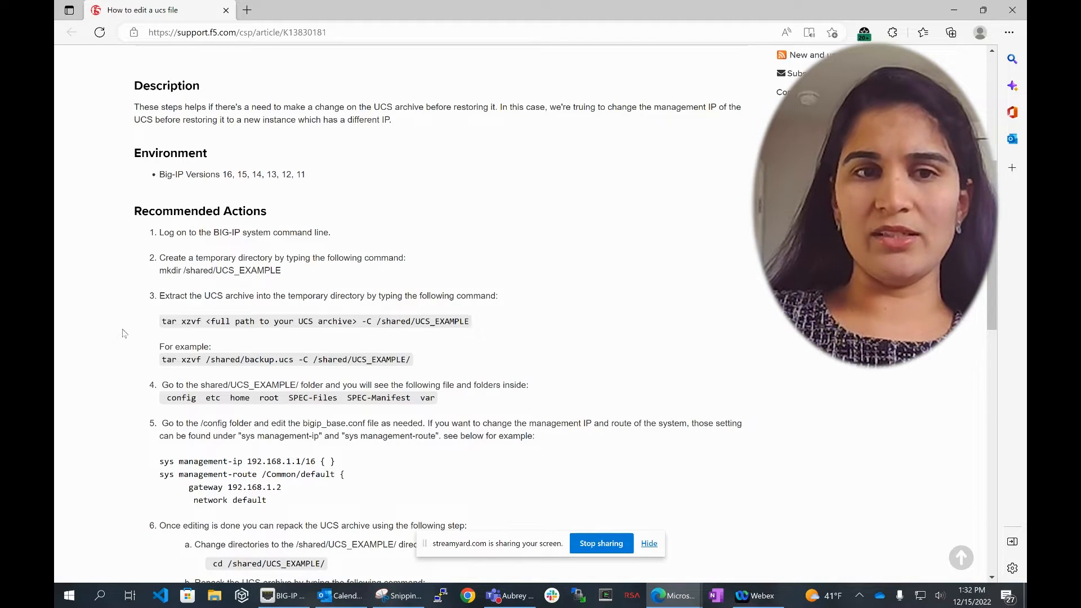
{"action": "scroll", "scroll_direction": "down", "scroll_amount": 3}
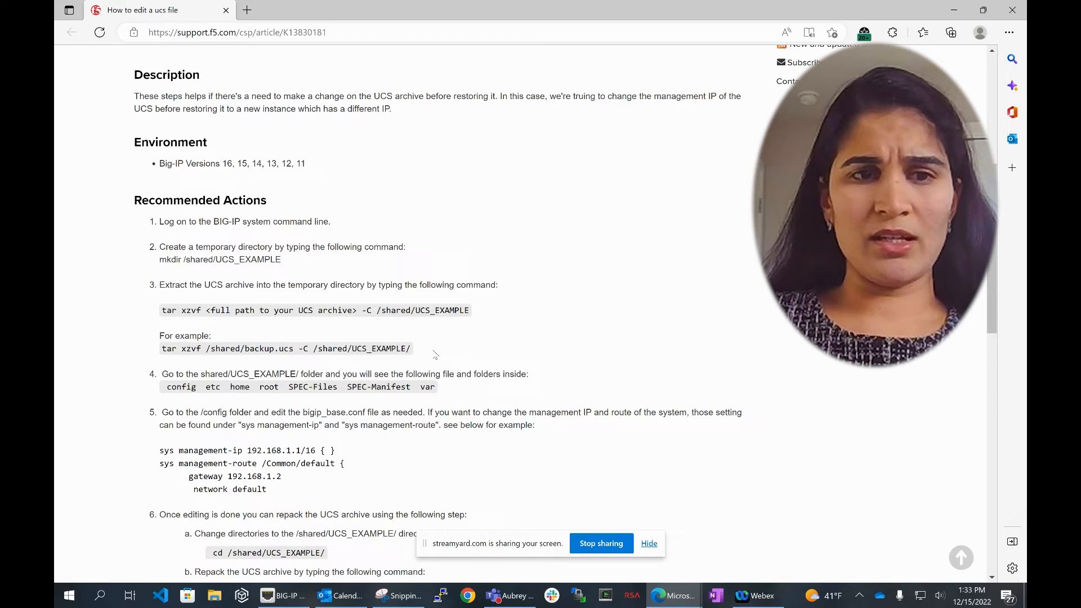
{"action": "mouse_move", "coordinate": [425, 350]}
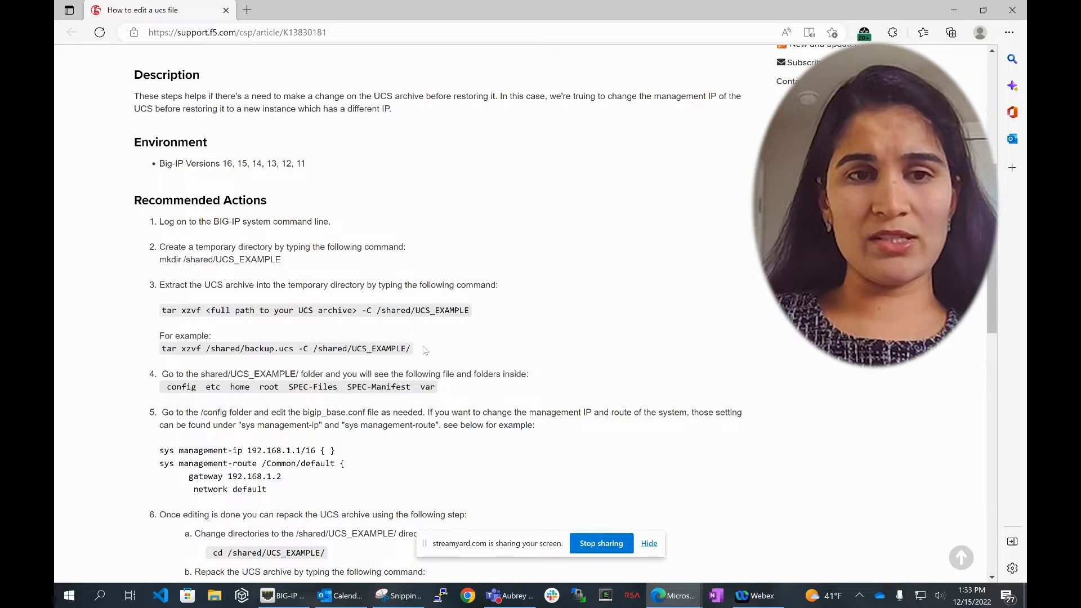
{"action": "scroll", "scroll_direction": "down", "scroll_amount": 3}
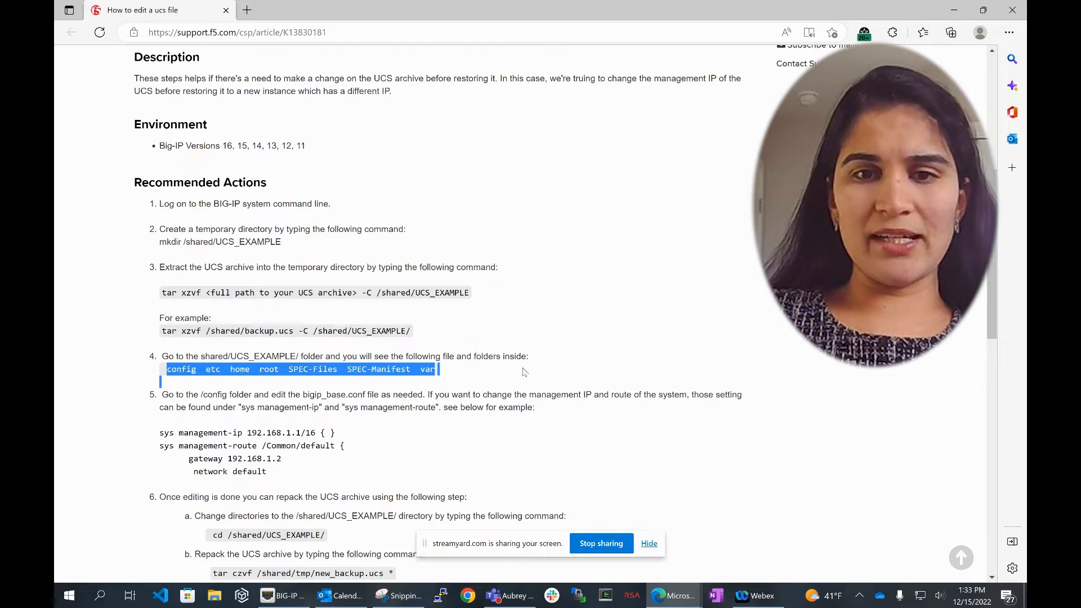
{"action": "scroll", "scroll_direction": "down", "scroll_amount": 3}
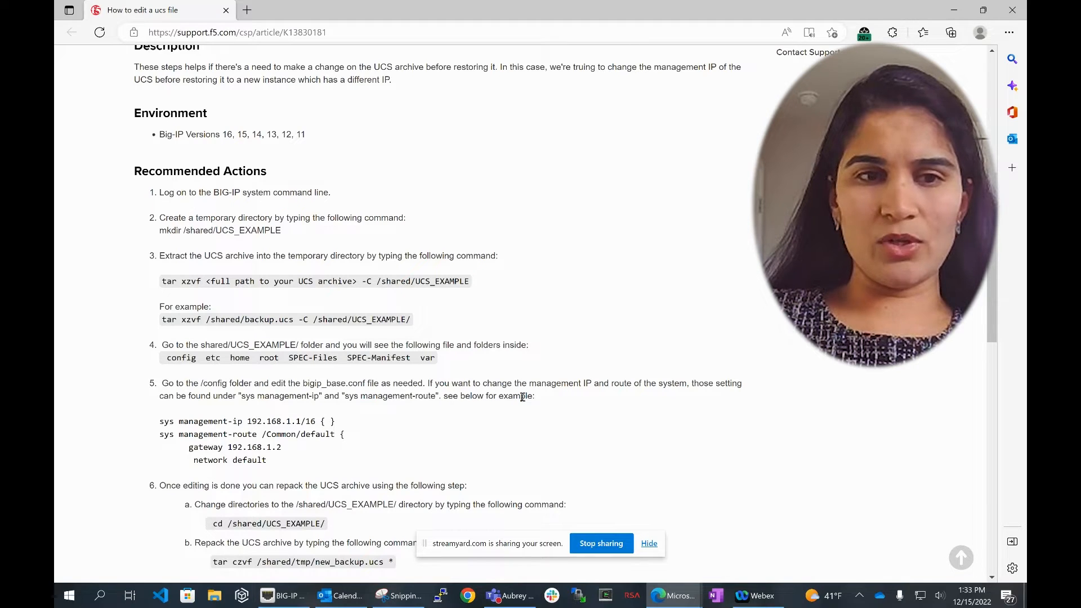
{"action": "mouse_move", "coordinate": [501, 408]}
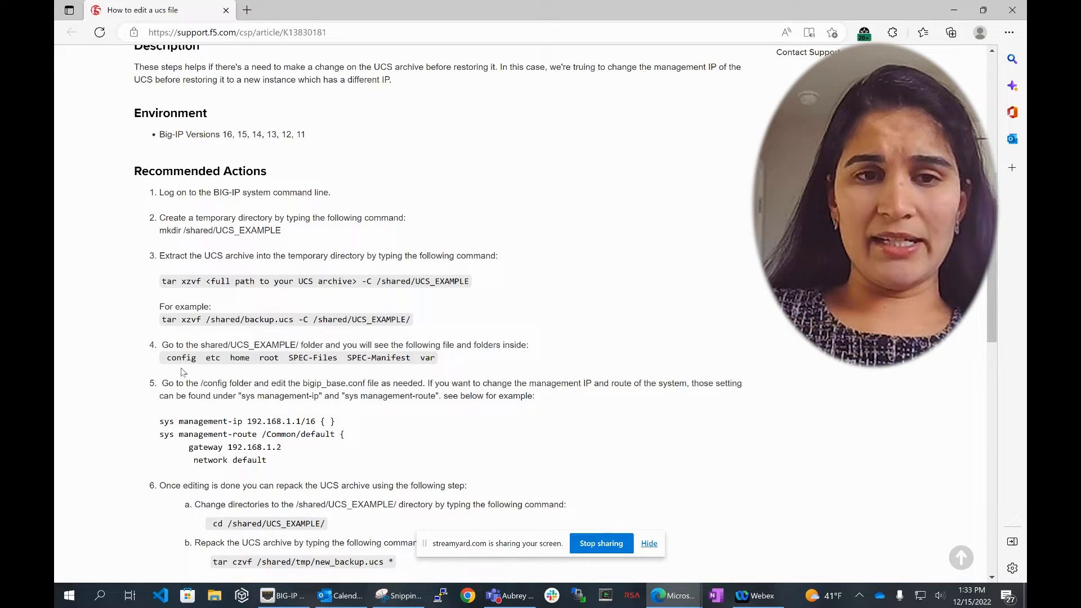
{"action": "double_click", "coordinate": [180, 357]}
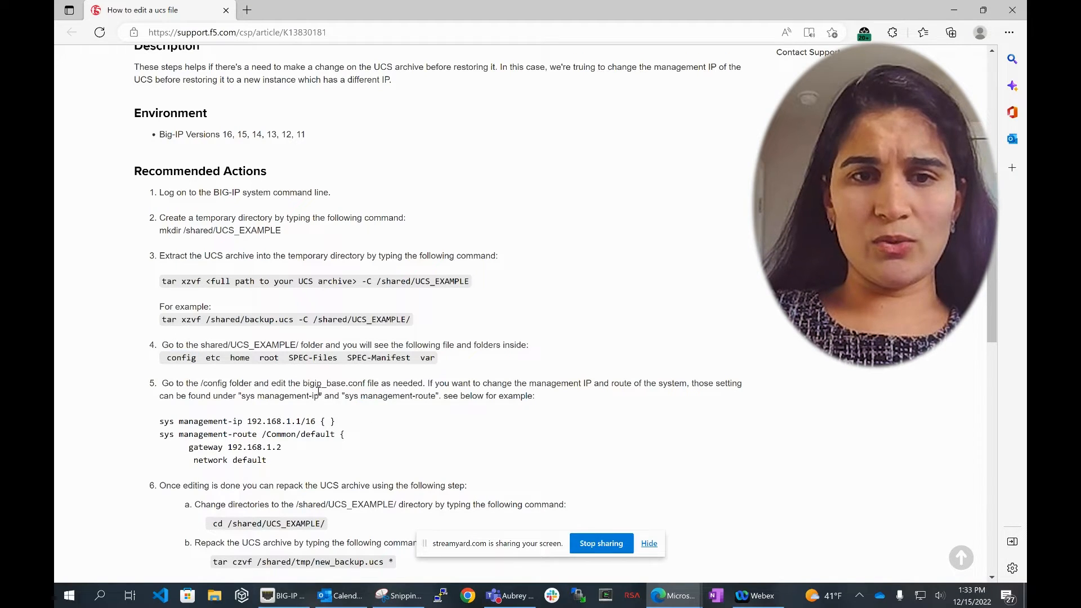
{"action": "mouse_move", "coordinate": [363, 389]}
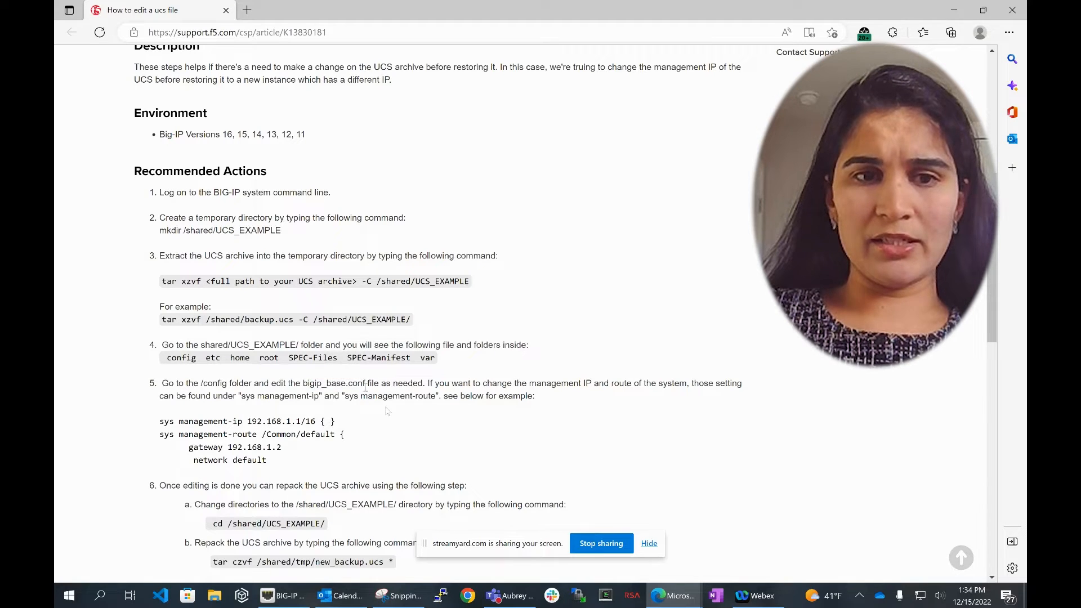
{"action": "mouse_move", "coordinate": [229, 418]}
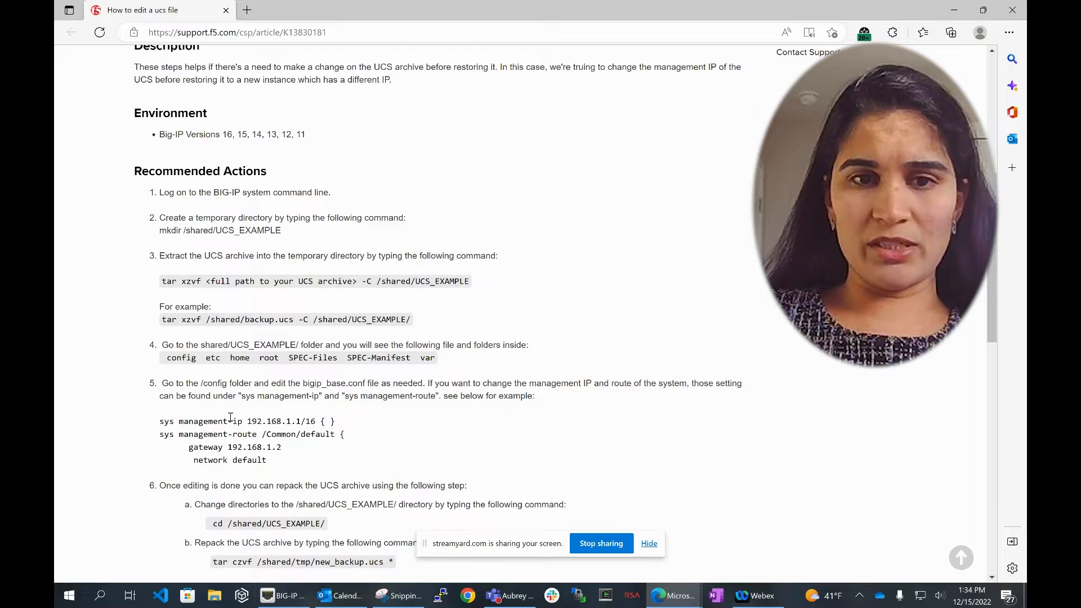
{"action": "scroll", "scroll_direction": "down", "scroll_amount": 3}
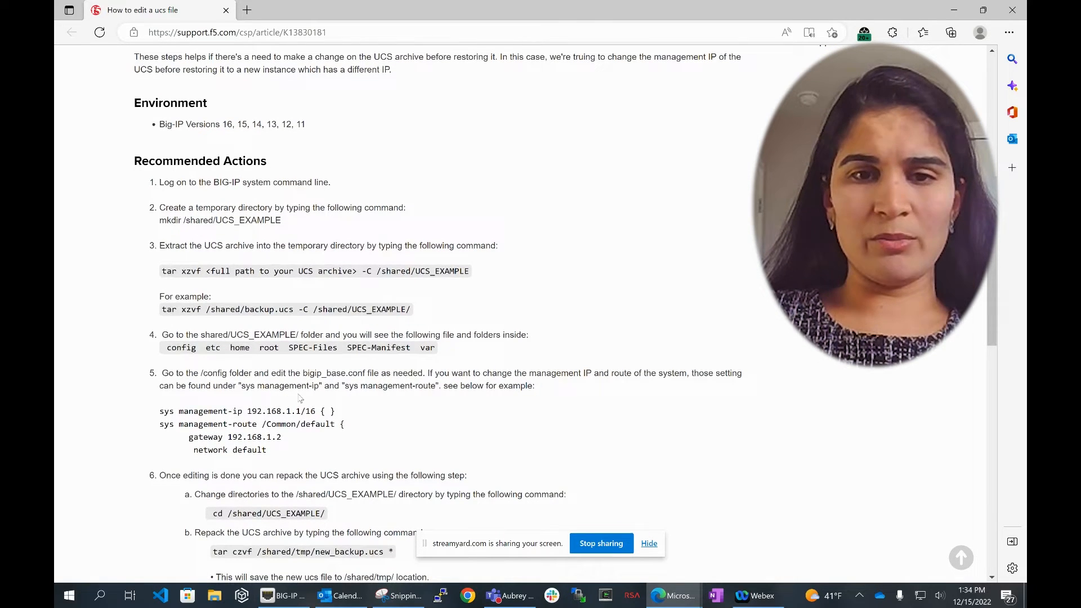
{"action": "mouse_move", "coordinate": [370, 397]}
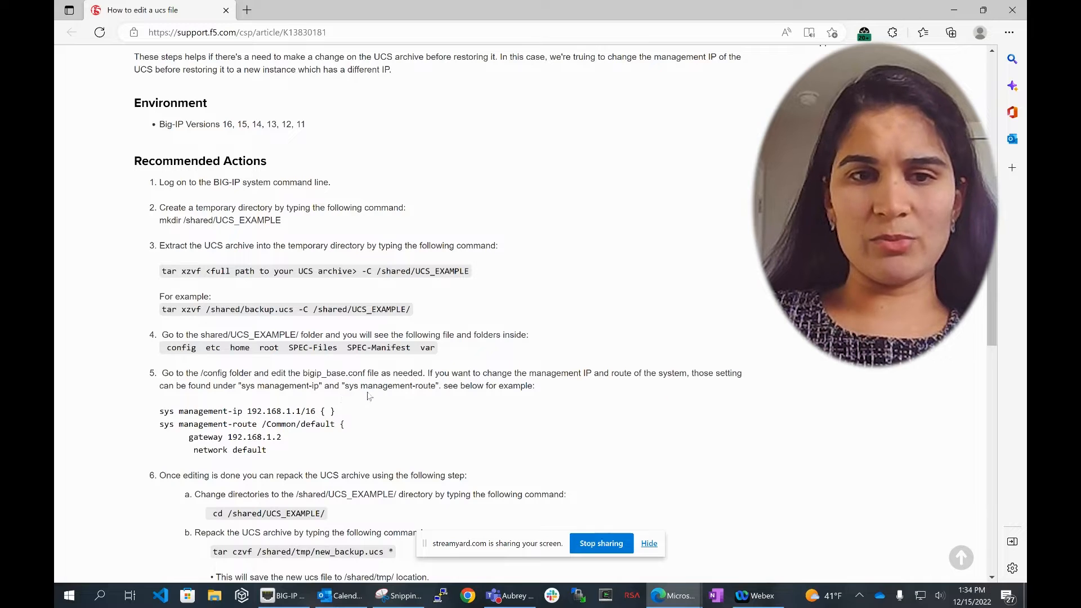
{"action": "mouse_move", "coordinate": [409, 400]}
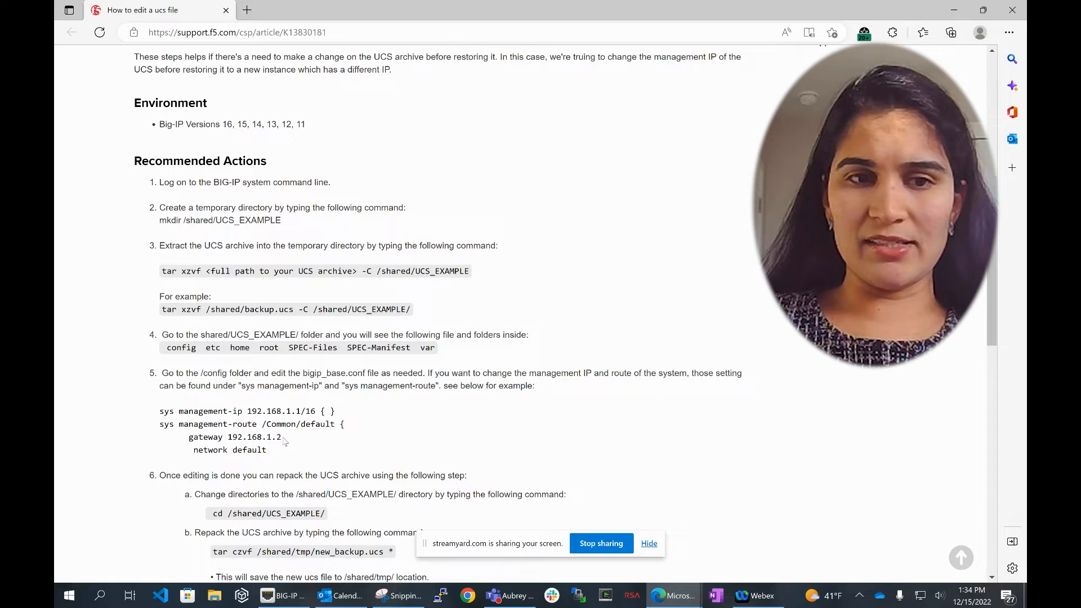
{"action": "double_click", "coordinate": [311, 411]}
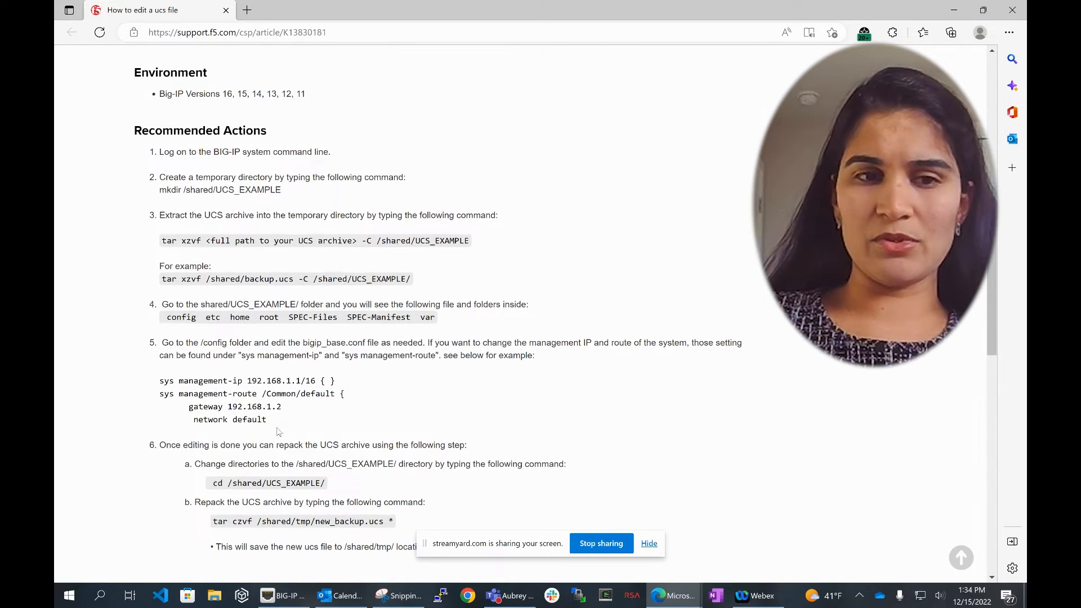
{"action": "mouse_move", "coordinate": [274, 435]}
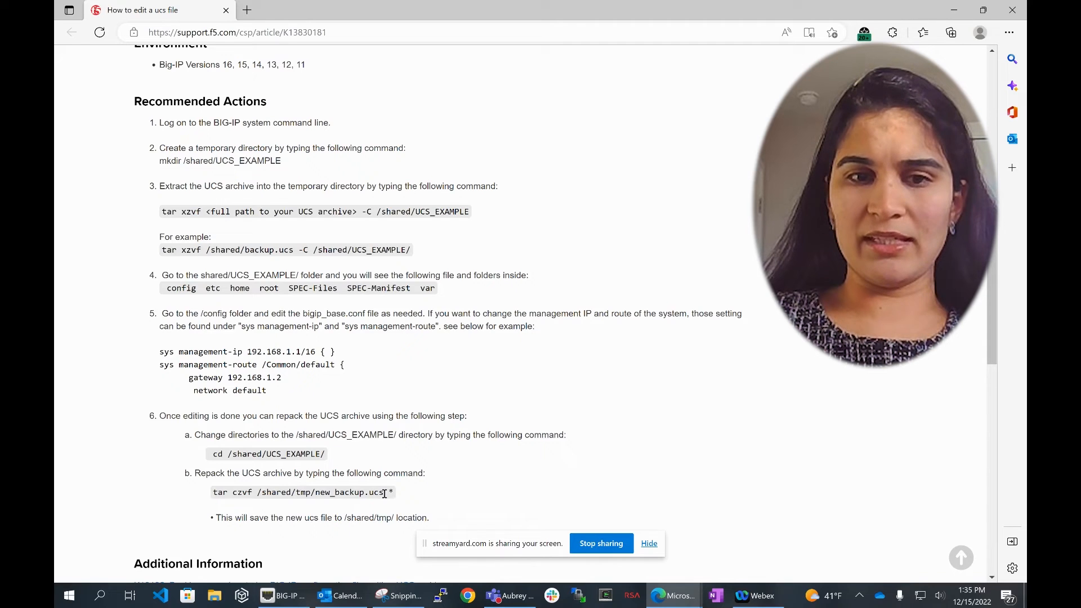
{"action": "left_click_drag", "start_coordinate": [318, 491], "coordinate": [383, 491]}
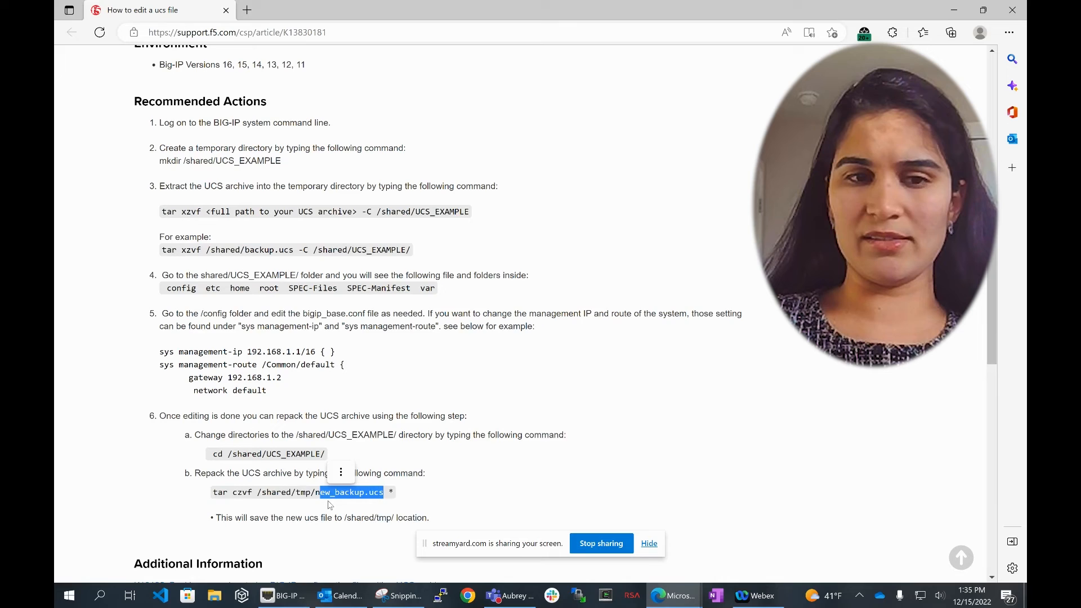
{"action": "scroll", "scroll_direction": "down", "scroll_amount": 3}
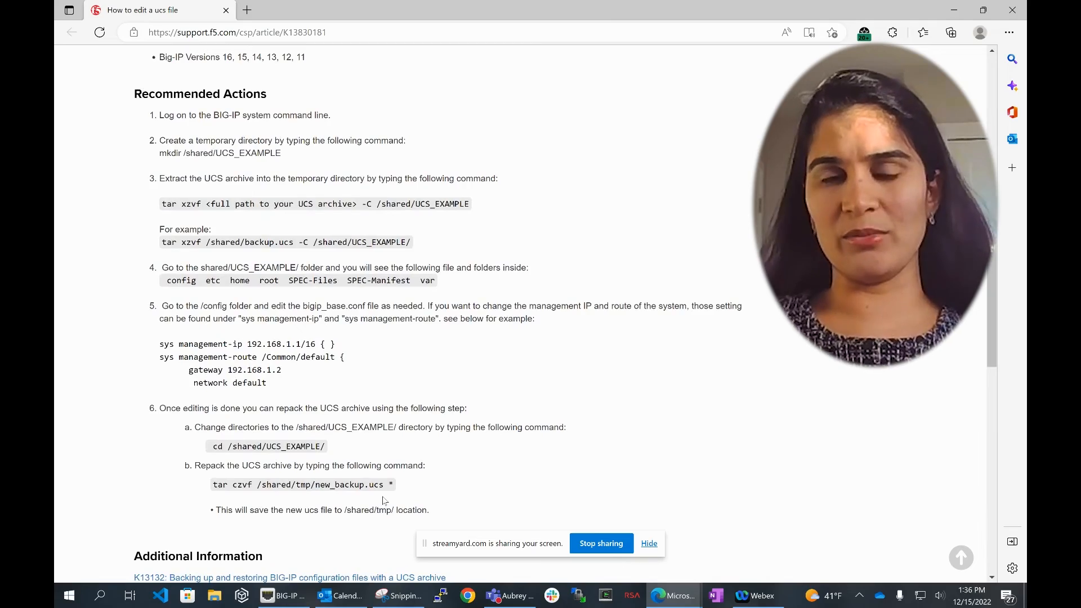
{"action": "scroll", "scroll_direction": "up", "scroll_amount": 3}
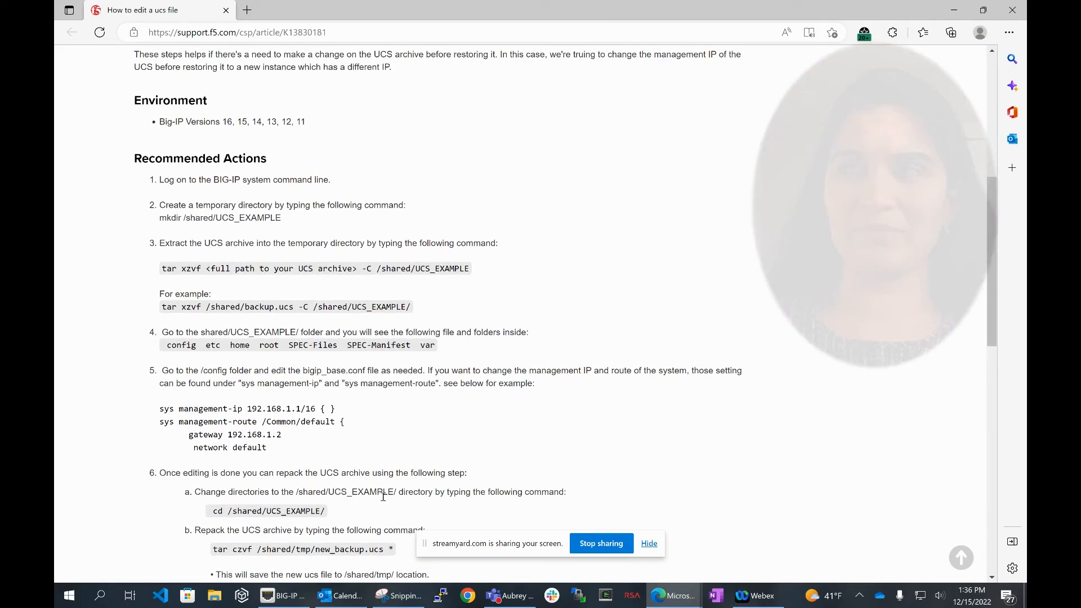